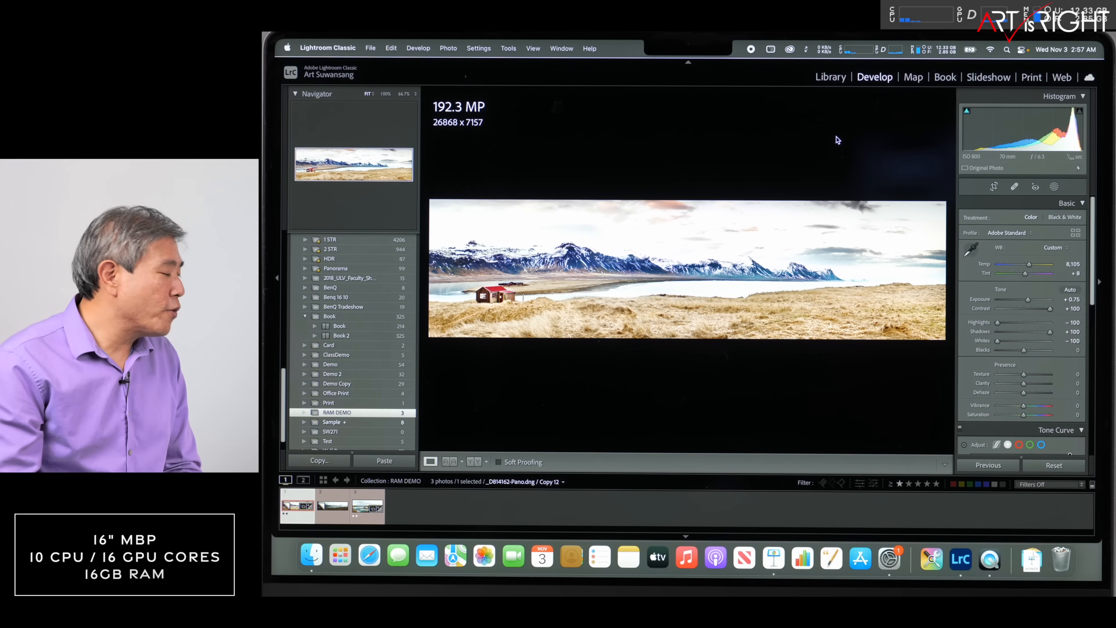
Check the version details, then switch to the Copy 19 thumbnail and reveal its History panel
{"action": "left_click", "coordinate": [328, 48]}
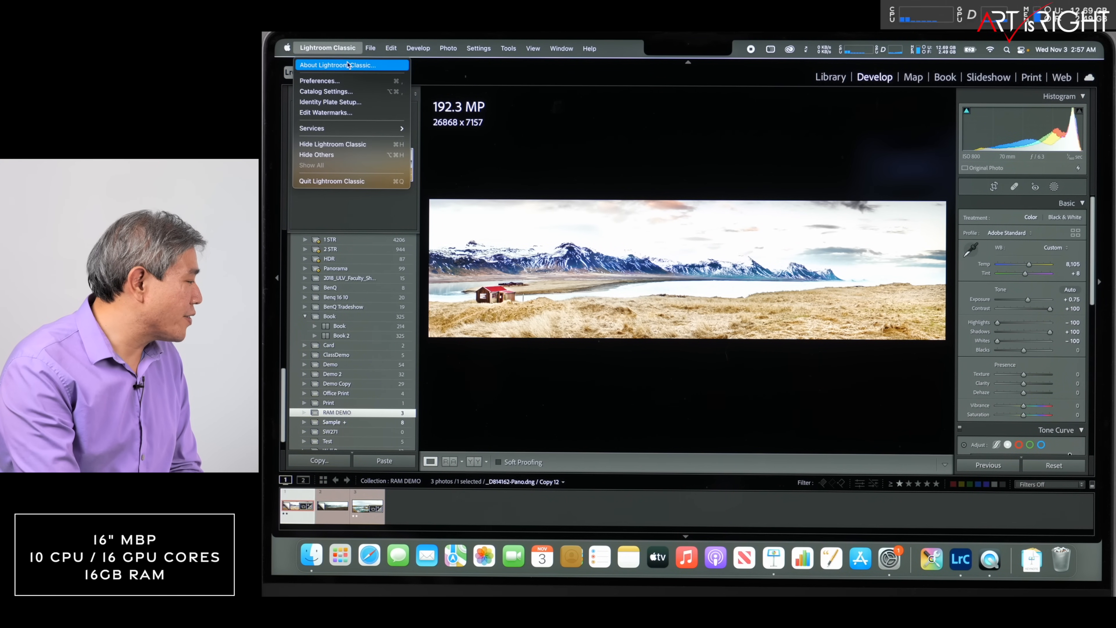
{"action": "left_click", "coordinate": [339, 64]}
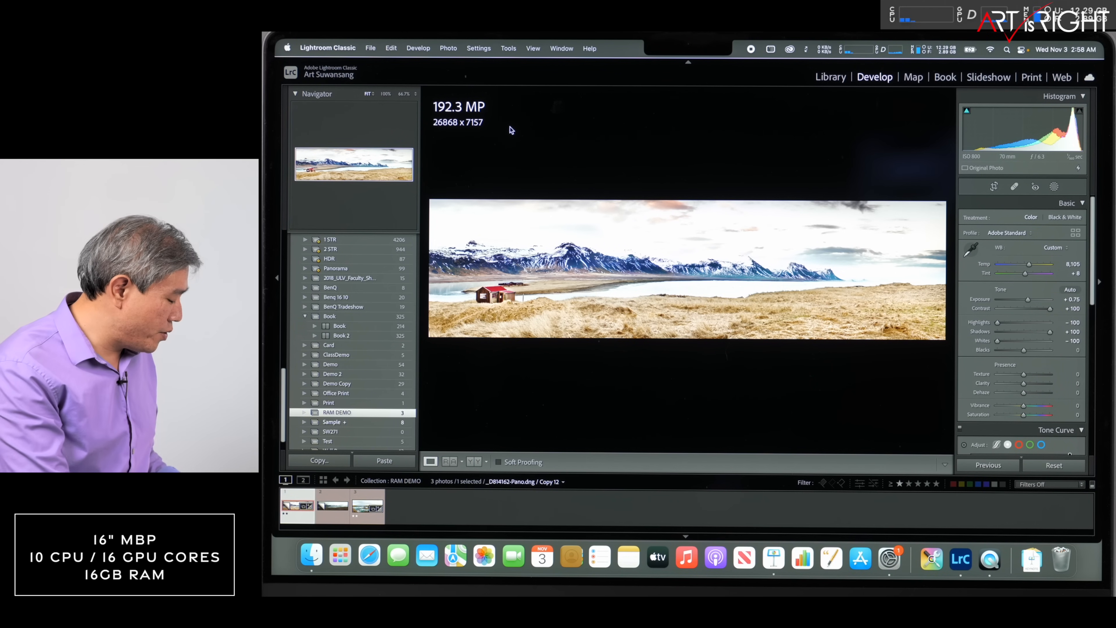
{"action": "left_click", "coordinate": [1036, 186]}
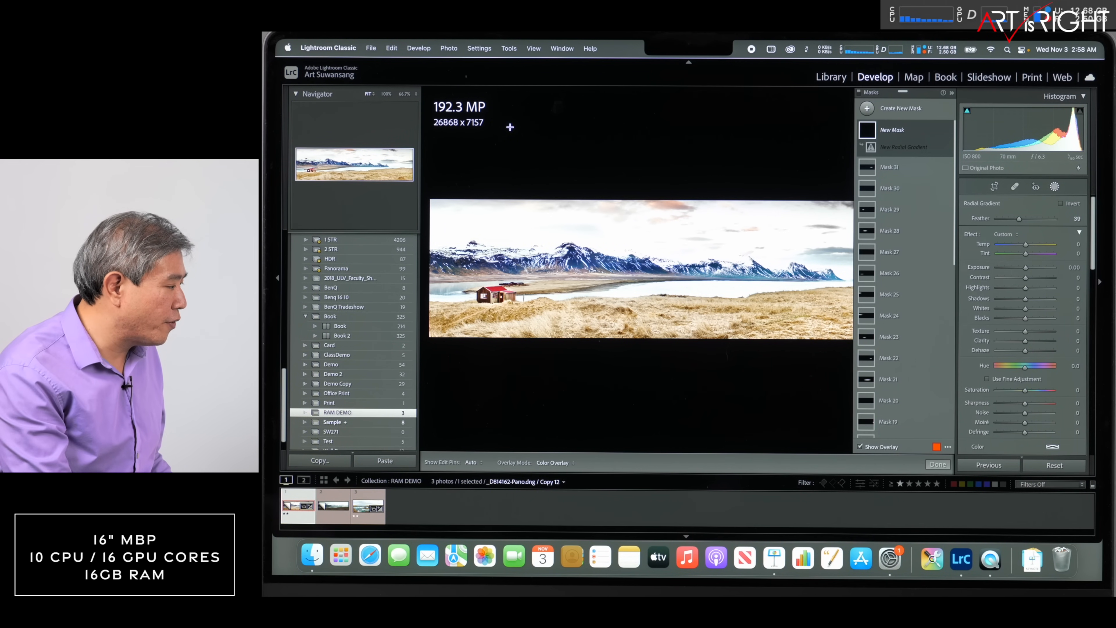
{"action": "scroll", "scroll_direction": "down", "scroll_amount": 3}
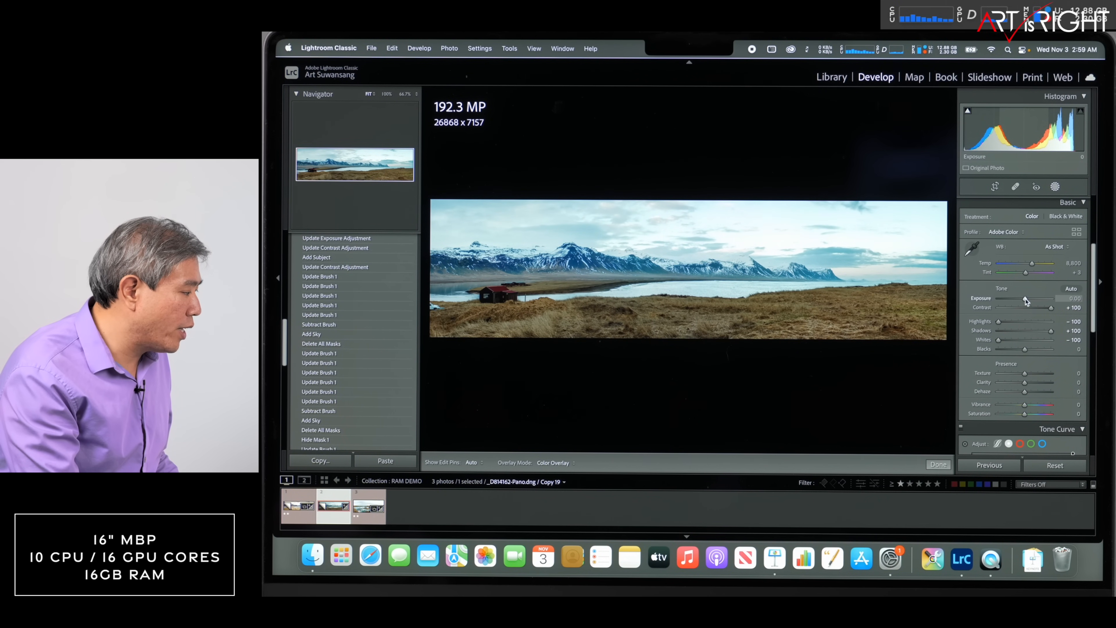
Set Exposure +0.60, Temp 12,721 with a magenta tint nudge, and shape a higher-contrast tone curve
{"action": "left_click_drag", "start_coordinate": [1025, 298], "coordinate": [1039, 298]}
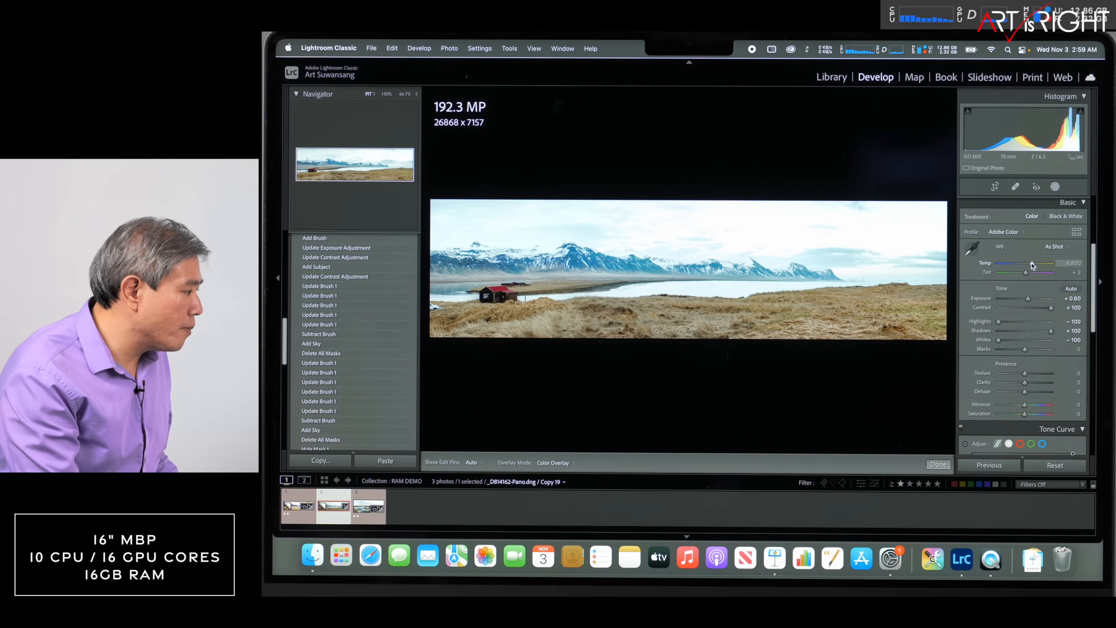
{"action": "left_click_drag", "start_coordinate": [1031, 264], "coordinate": [1046, 264]}
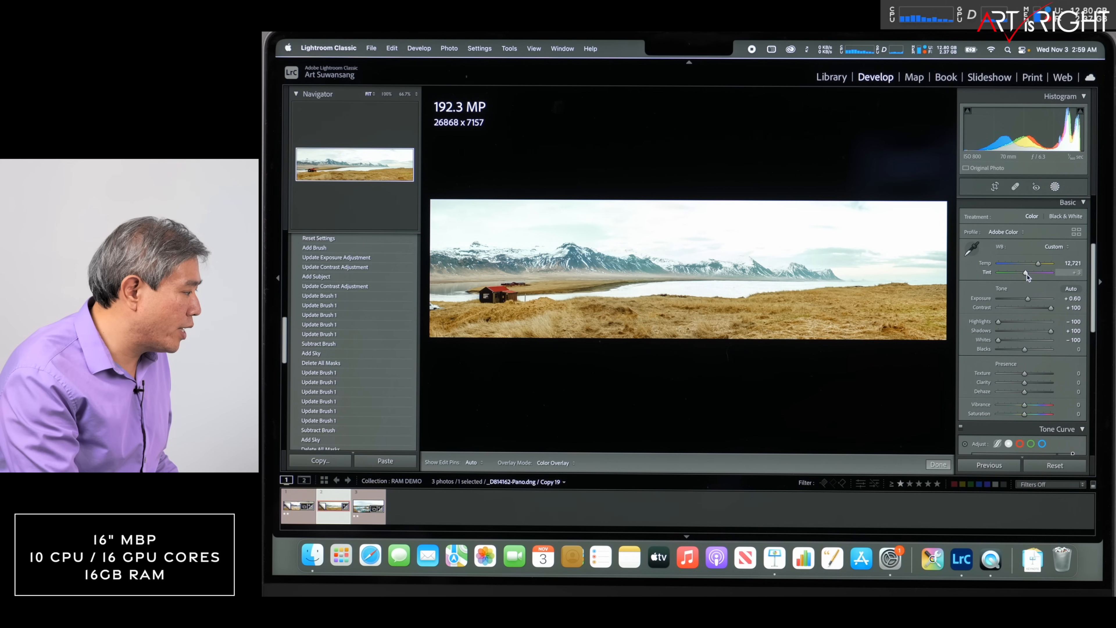
{"action": "left_click_drag", "start_coordinate": [1045, 272], "coordinate": [1056, 271]}
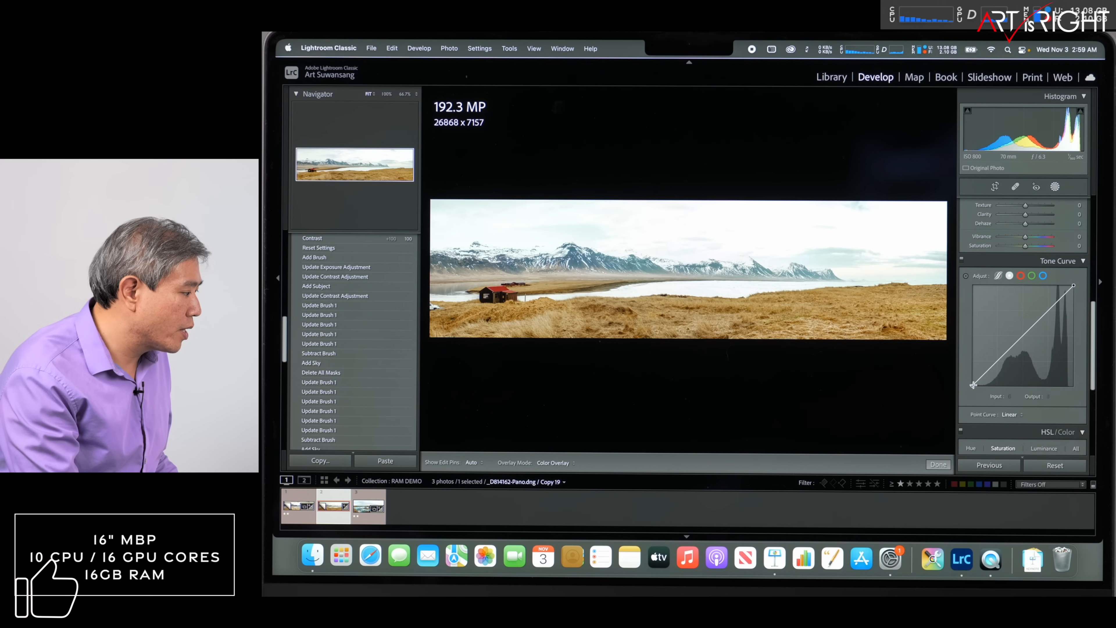
{"action": "left_click_drag", "start_coordinate": [979, 384], "coordinate": [982, 378]}
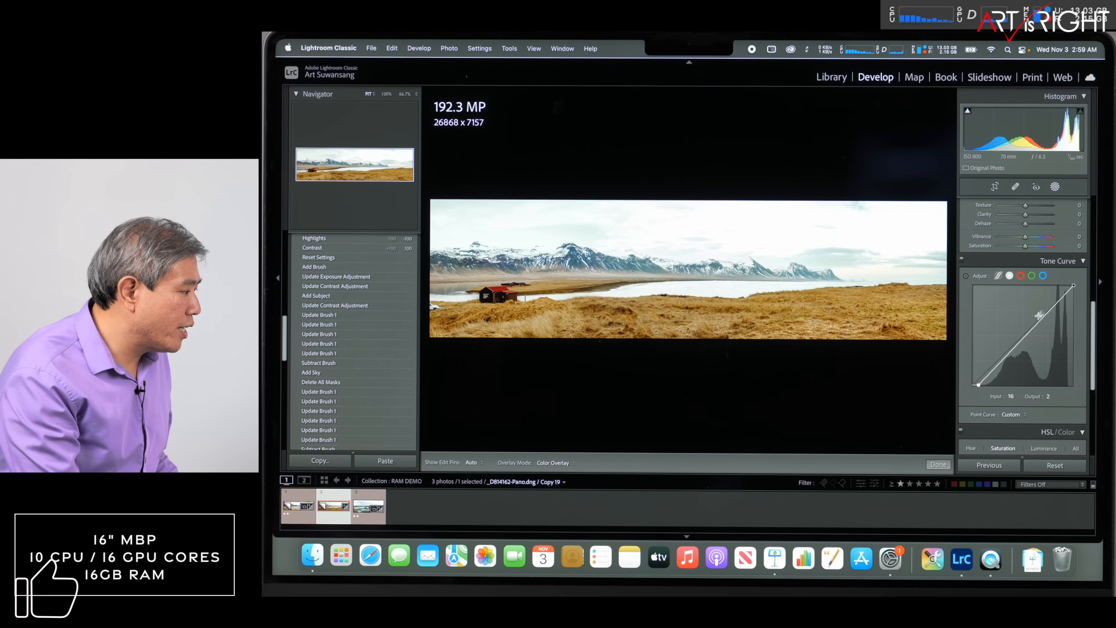
{"action": "left_click_drag", "start_coordinate": [1078, 288], "coordinate": [1074, 288]}
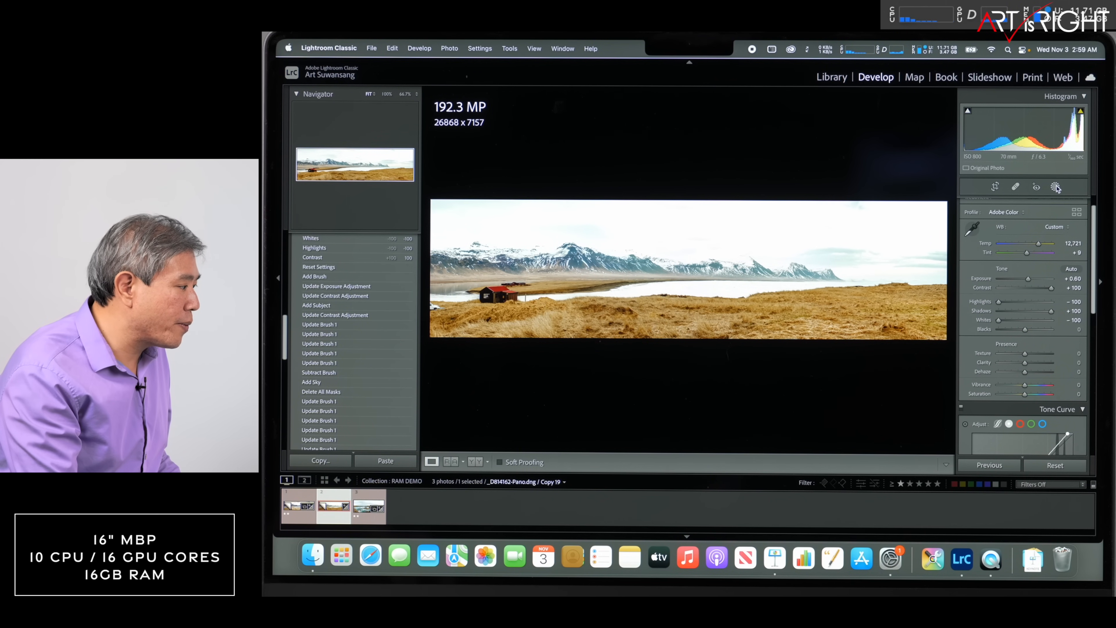
Add a Select Sky mask with Exposure -1.27, Contrast 29, Temp -14 and Tint 18
{"action": "left_click", "coordinate": [1056, 186]}
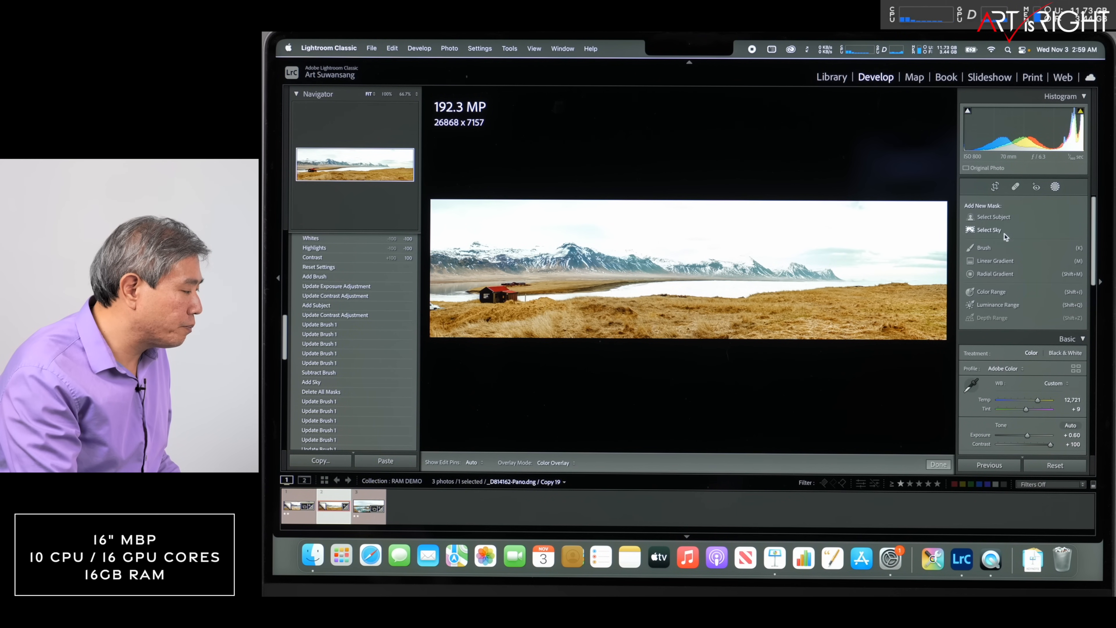
{"action": "left_click", "coordinate": [989, 229]}
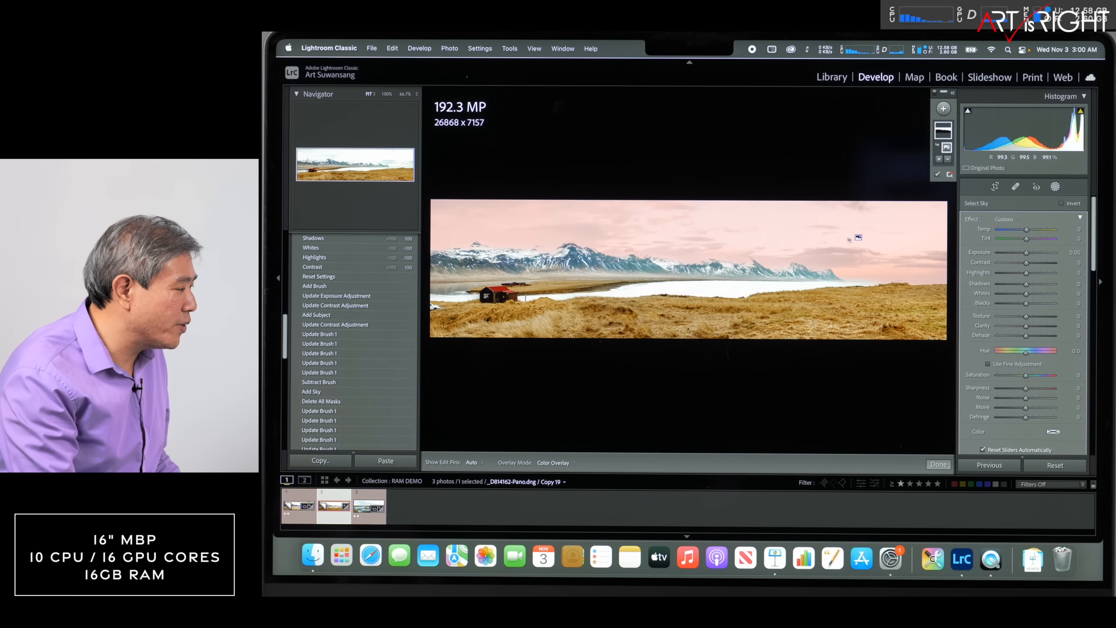
{"action": "left_click_drag", "start_coordinate": [1026, 260], "coordinate": [1031, 259]}
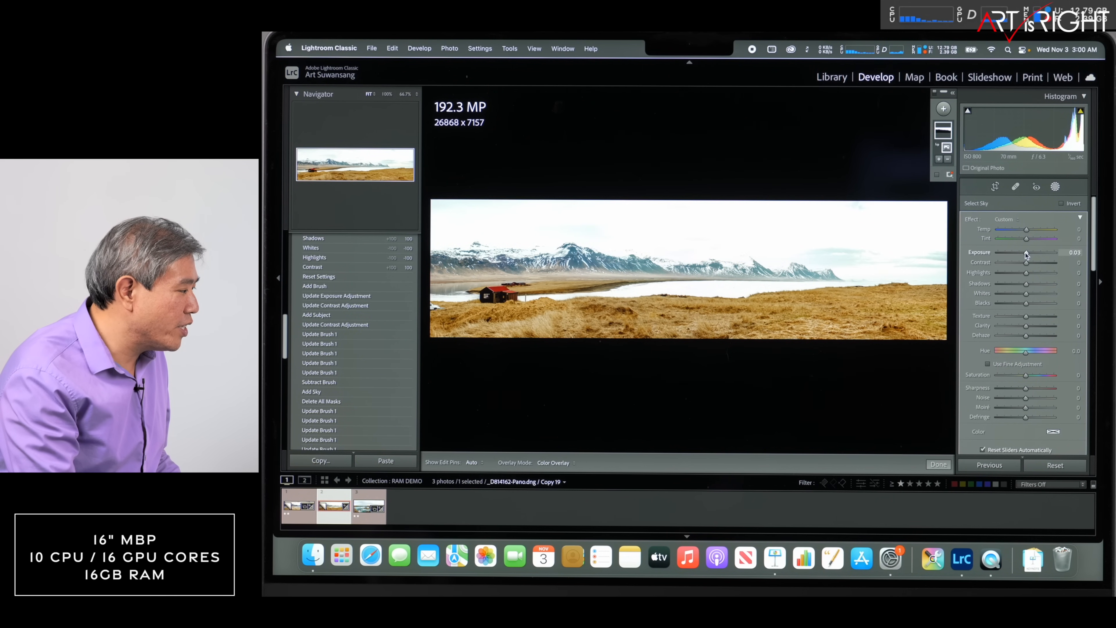
{"action": "left_click_drag", "start_coordinate": [1028, 253], "coordinate": [1017, 252]}
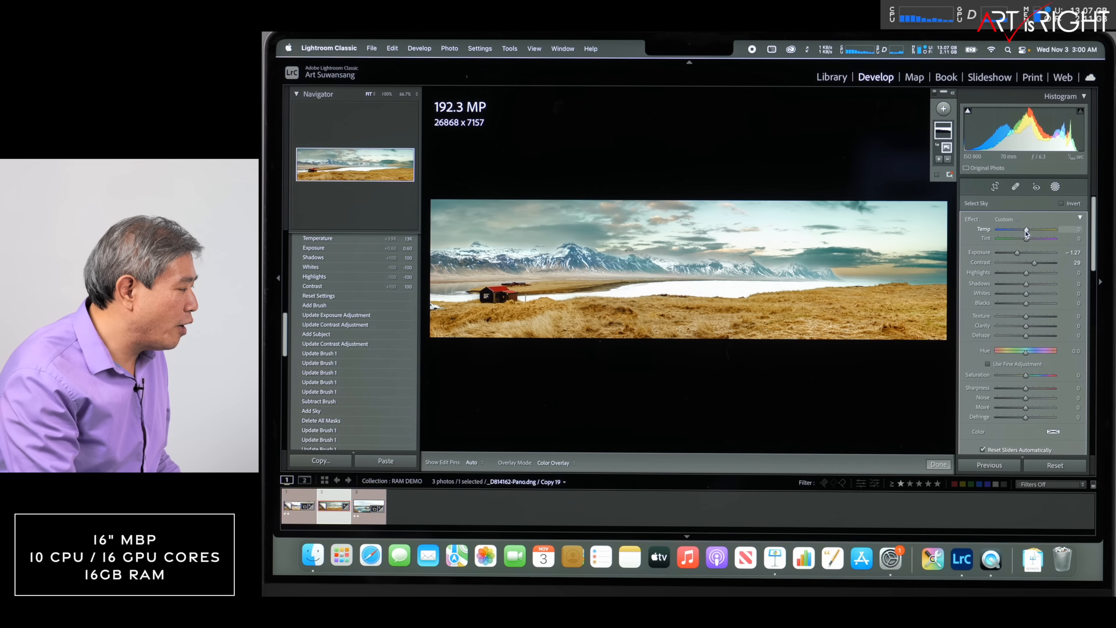
{"action": "left_click_drag", "start_coordinate": [1025, 238], "coordinate": [1032, 238]}
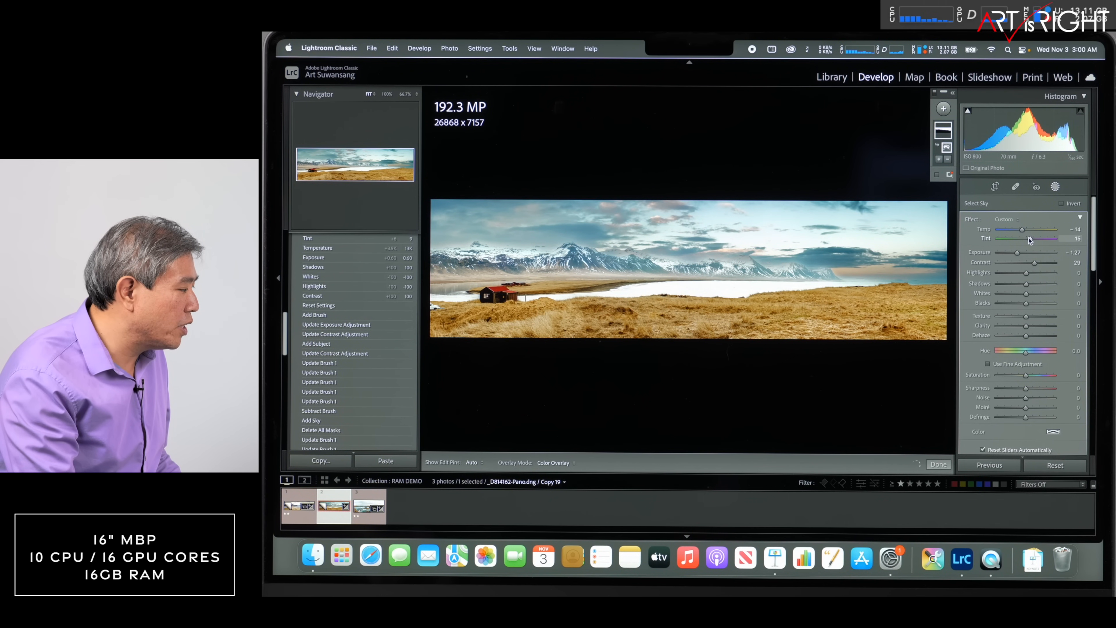
{"action": "left_click_drag", "start_coordinate": [1028, 238], "coordinate": [1035, 238]}
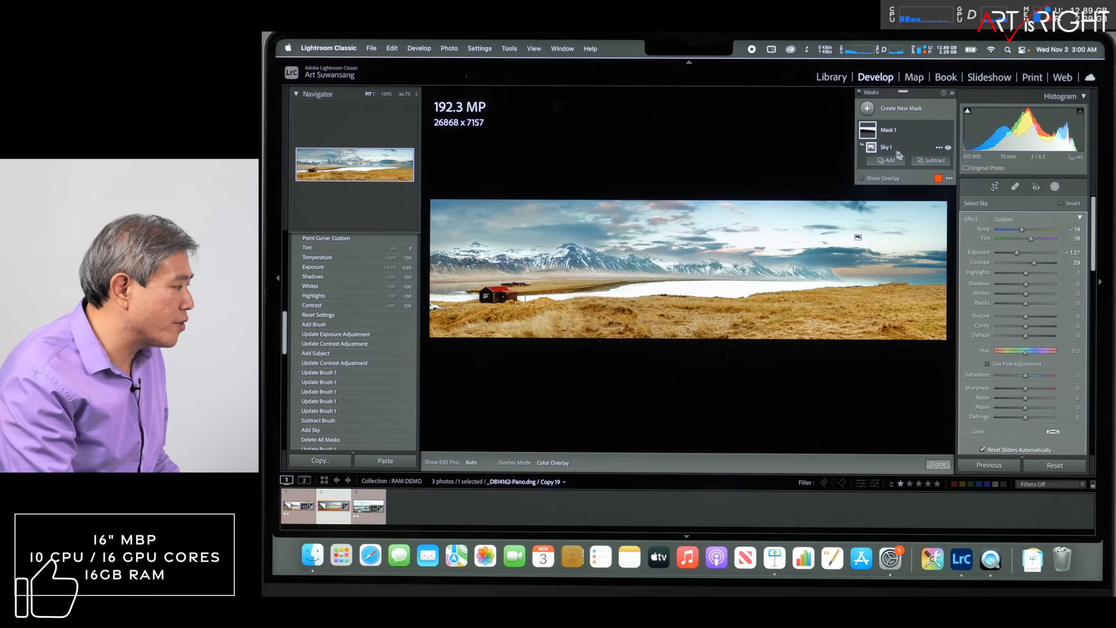
Start subtracting a brushed area from the Sky 1 mask over the mountain peaks
{"action": "left_click", "coordinate": [933, 160]}
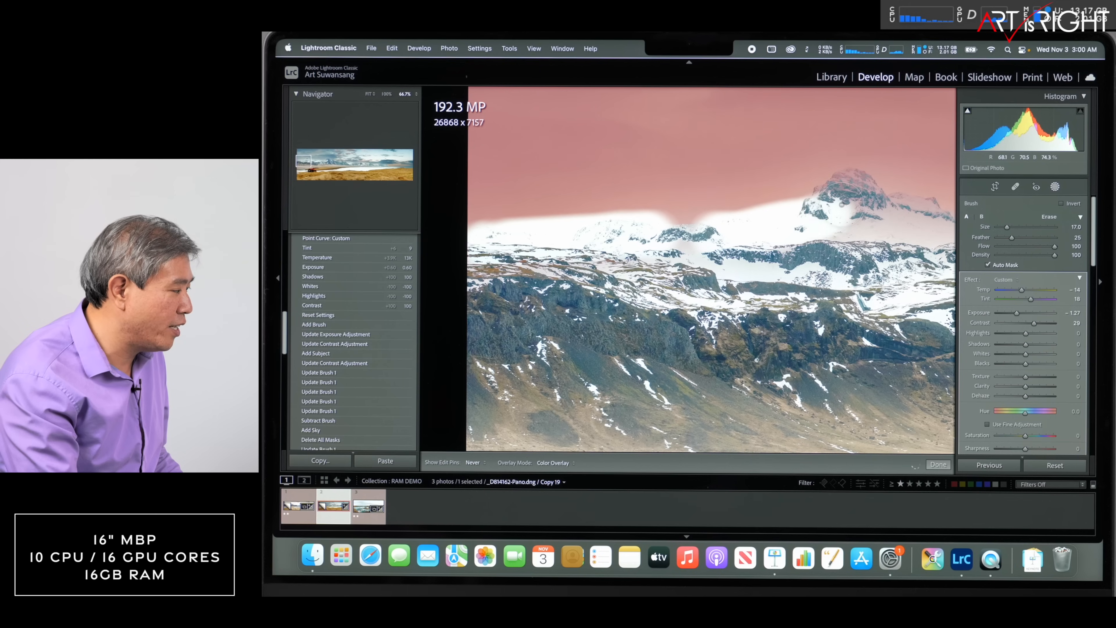
Brush the sky mask off the snowy peaks along the ridge
{"action": "left_click", "coordinate": [1056, 187]}
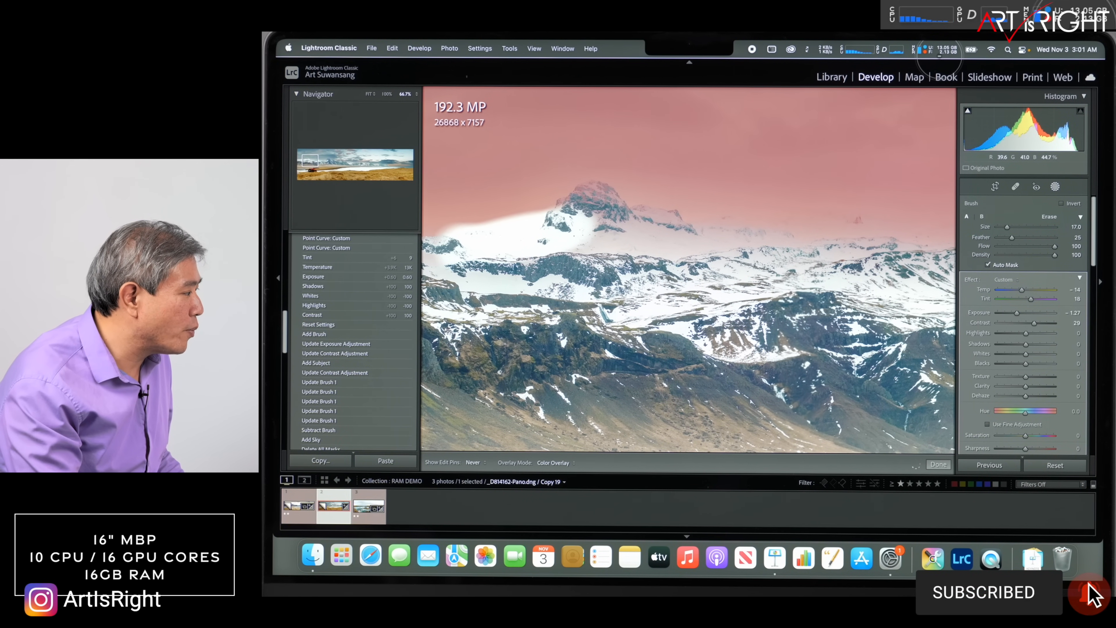
{"action": "left_click", "coordinate": [925, 50]}
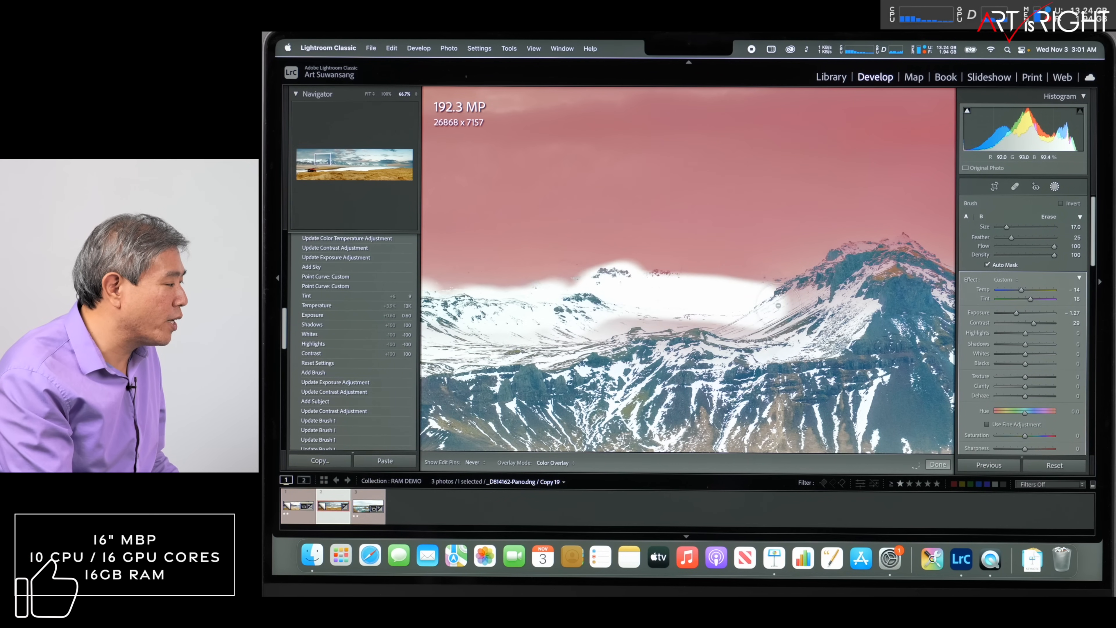
Finish the brush work before moving to the second MacBook's Library view
{"action": "left_click", "coordinate": [1002, 186]}
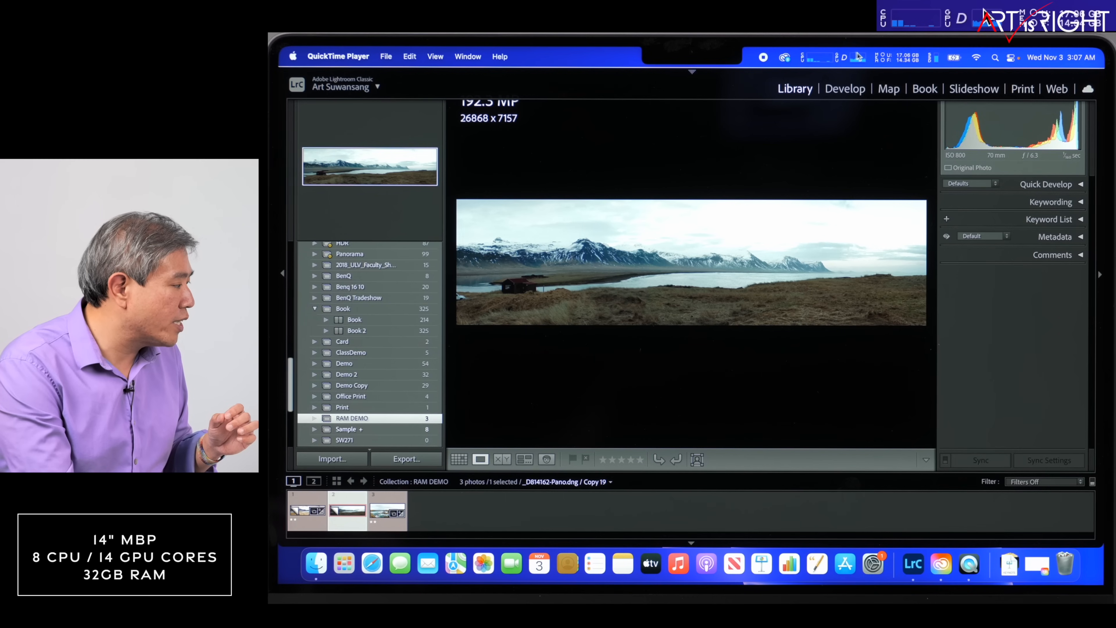
Bring Lightroom to the front and open the untouched panorama in the Develop module
{"action": "left_click", "coordinate": [900, 57]}
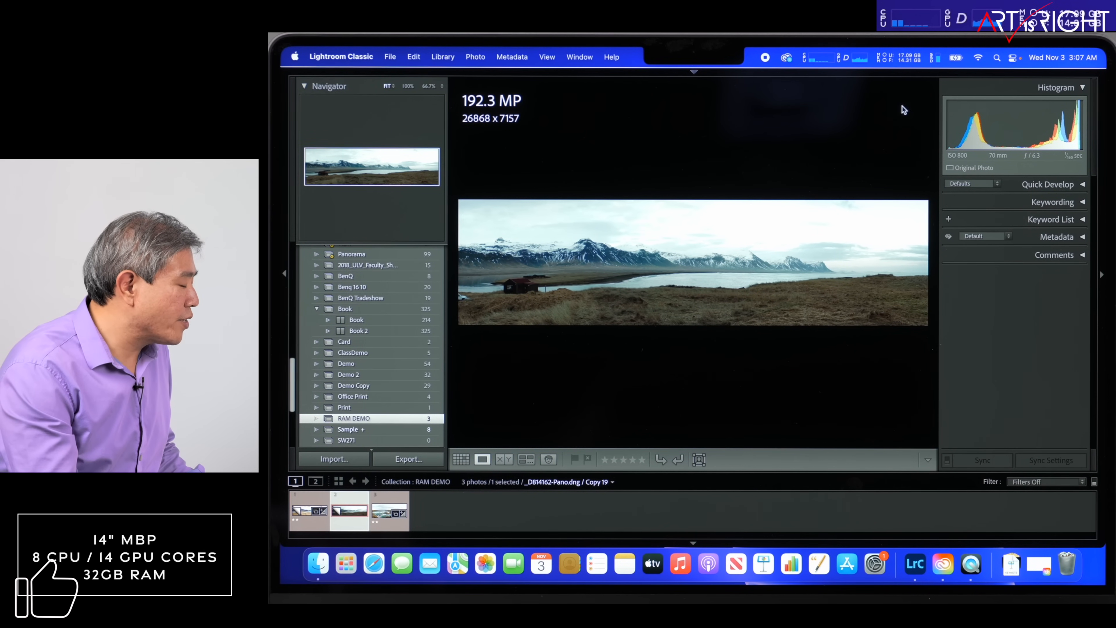
{"action": "left_click", "coordinate": [437, 57]}
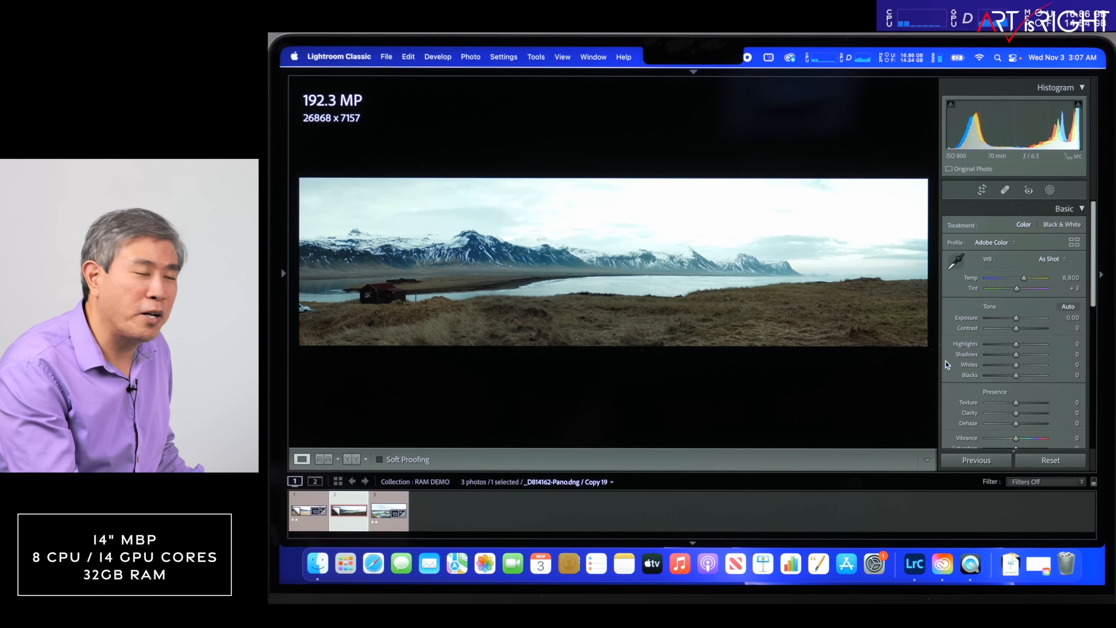
Try the exposure slider and warm the panorama's white balance temperature
{"action": "left_click_drag", "start_coordinate": [1015, 328], "coordinate": [1057, 328]}
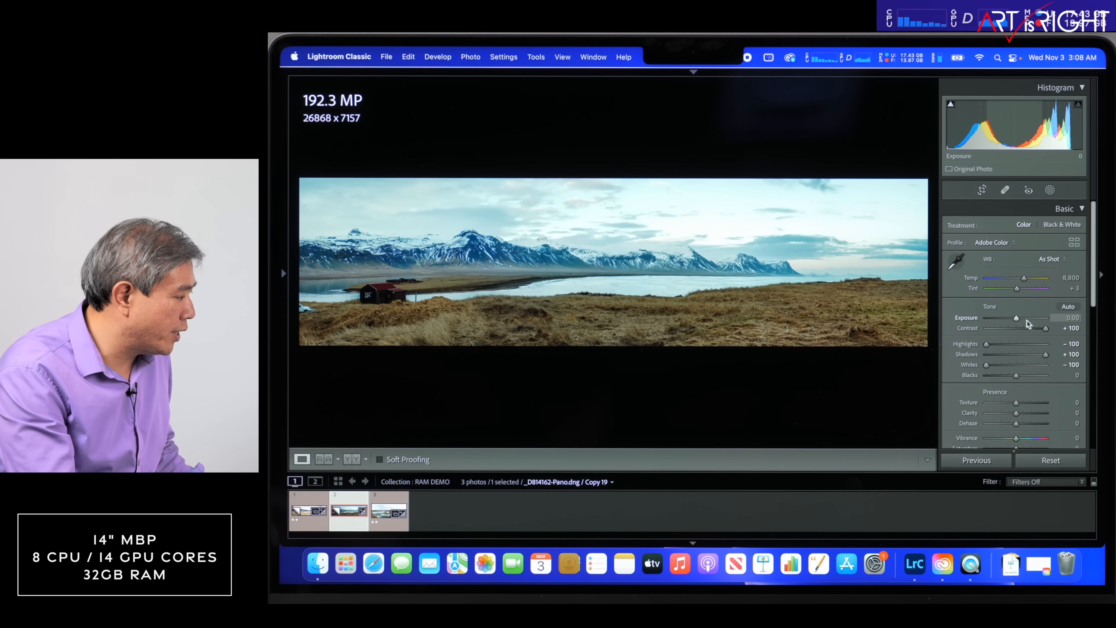
{"action": "left_click_drag", "start_coordinate": [1023, 278], "coordinate": [1026, 279]}
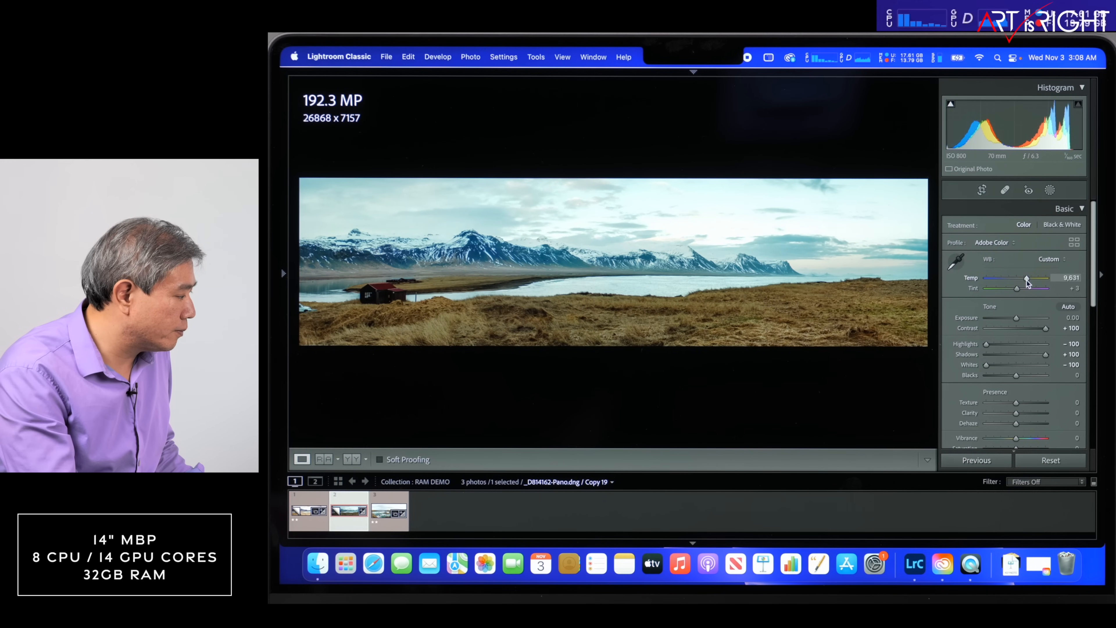
{"action": "left_click_drag", "start_coordinate": [1025, 278], "coordinate": [1043, 278]}
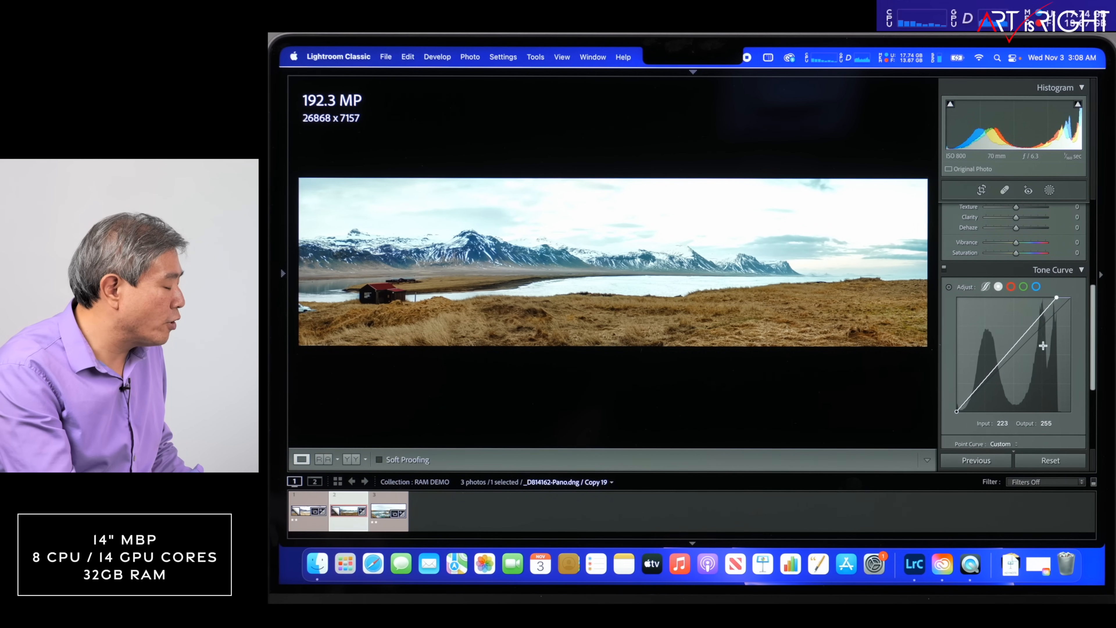
In the Basic panel, push Exposure to +0.50 then settle it at +0.20
{"action": "left_click", "coordinate": [1064, 208]}
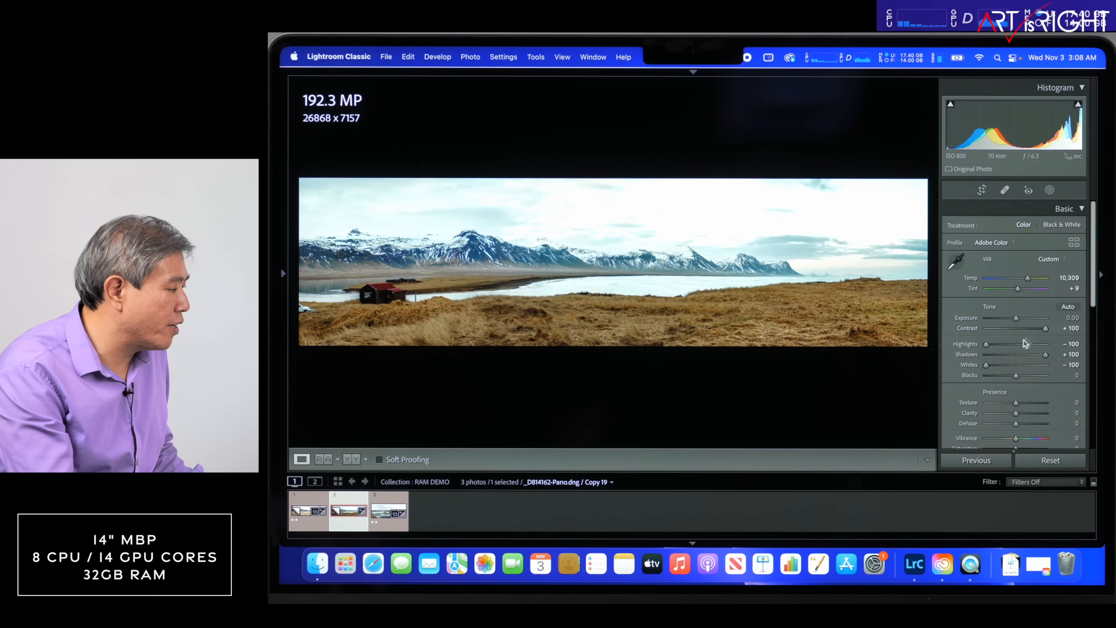
{"action": "left_click_drag", "start_coordinate": [1015, 317], "coordinate": [1028, 317]}
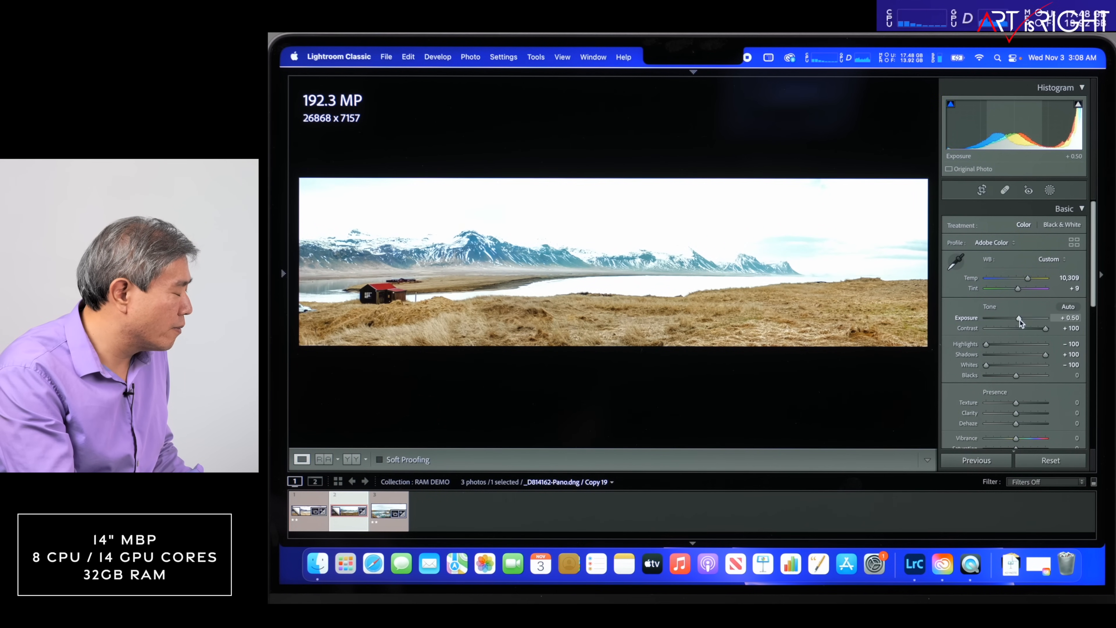
{"action": "left_click_drag", "start_coordinate": [1024, 318], "coordinate": [1017, 318]}
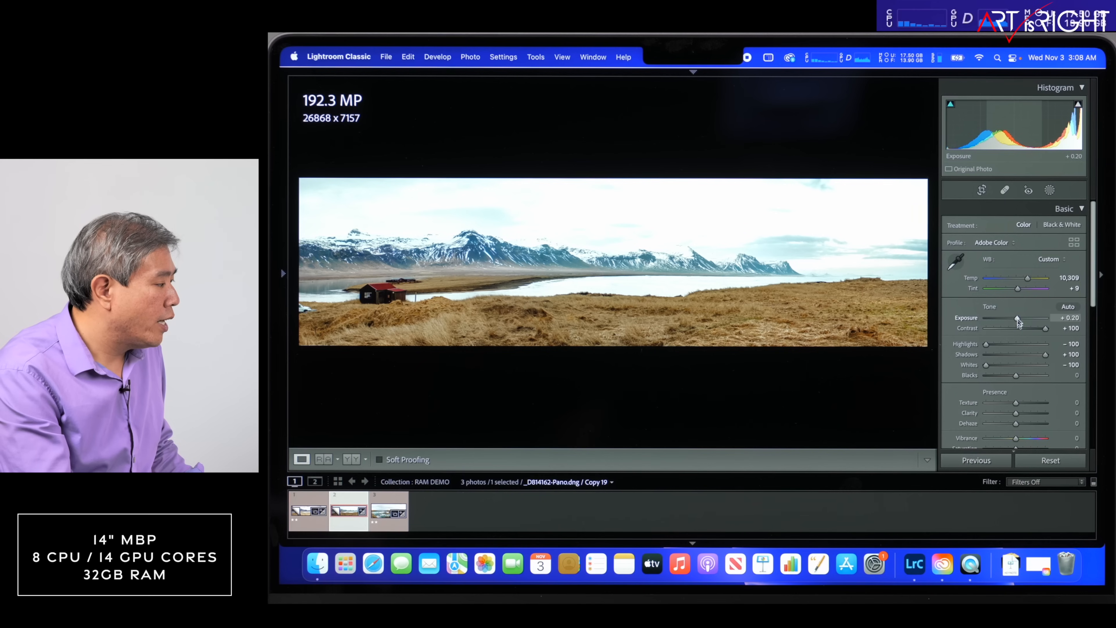
Add a Select Sky mask with Exposure -0.73, Contrast 34, Temp -17 and Tint 16
{"action": "left_click", "coordinate": [1049, 190]}
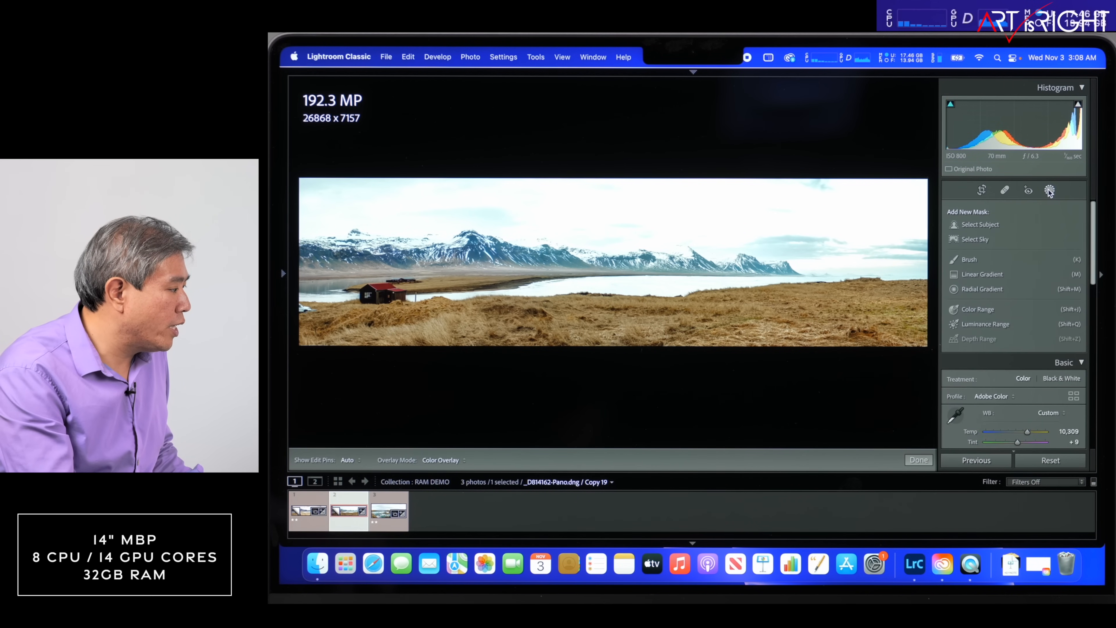
{"action": "left_click", "coordinate": [974, 238]}
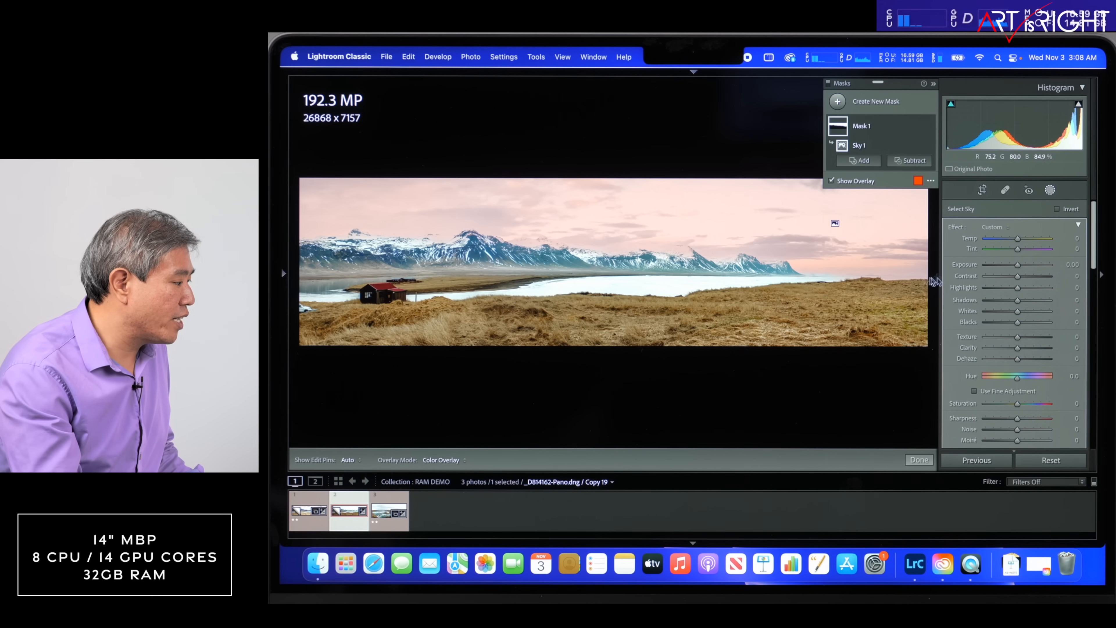
{"action": "left_click_drag", "start_coordinate": [1024, 264], "coordinate": [1014, 264]}
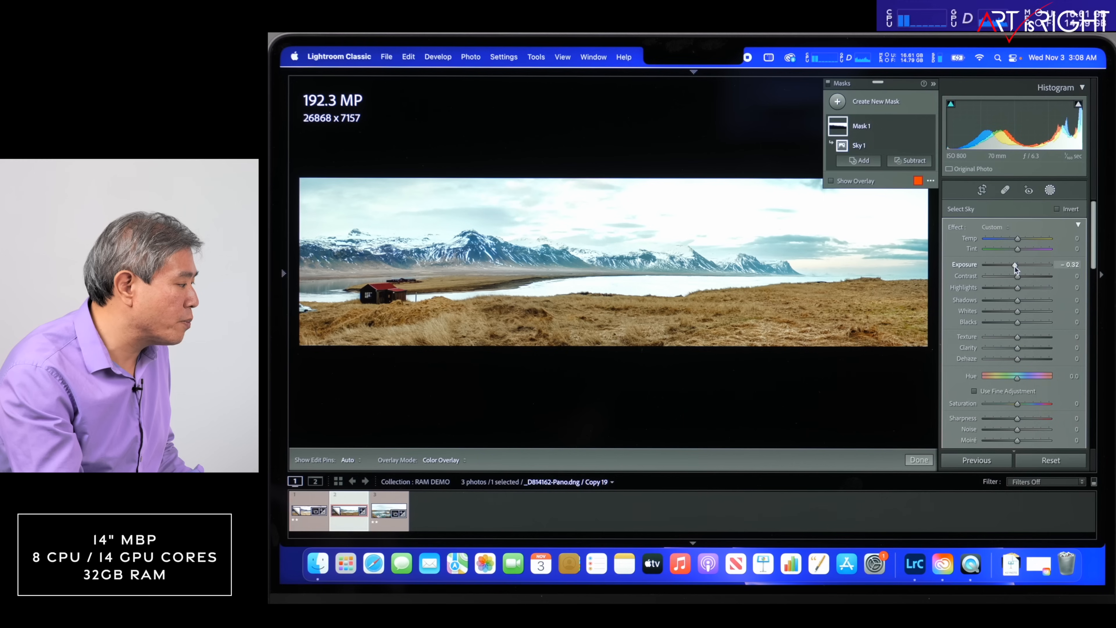
{"action": "left_click_drag", "start_coordinate": [1032, 264], "coordinate": [1012, 264]}
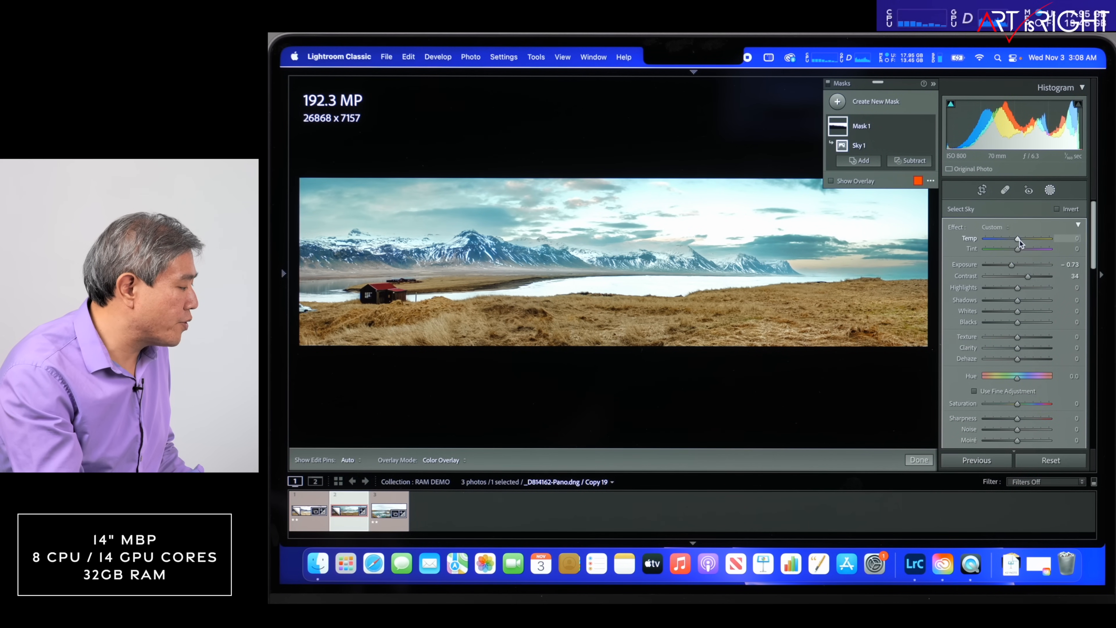
{"action": "left_click_drag", "start_coordinate": [1018, 239], "coordinate": [1010, 239]}
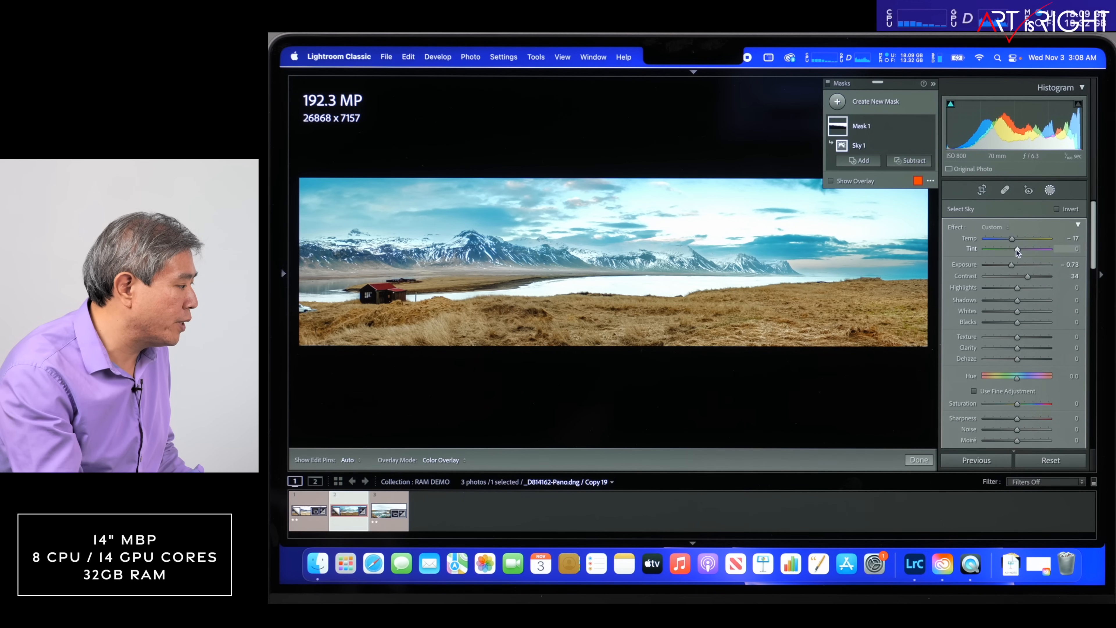
{"action": "left_click_drag", "start_coordinate": [1017, 248], "coordinate": [1021, 248]}
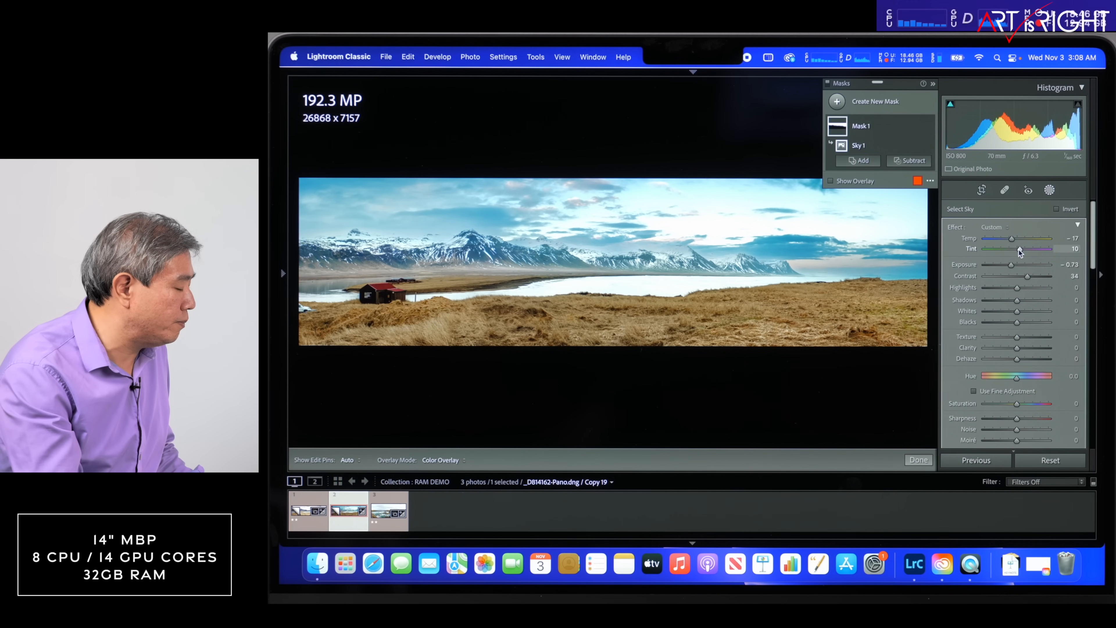
{"action": "left_click_drag", "start_coordinate": [1018, 248], "coordinate": [1031, 248]}
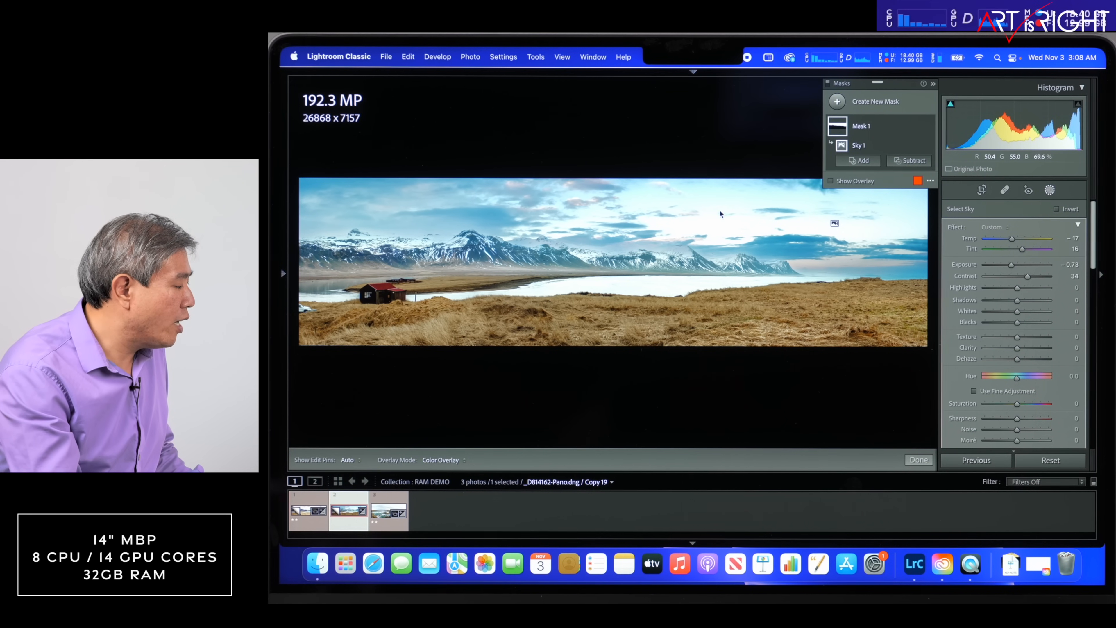
Zoom in on the snowy peaks and turn on Show Overlay for the sky mask
{"action": "left_click", "coordinate": [282, 272]}
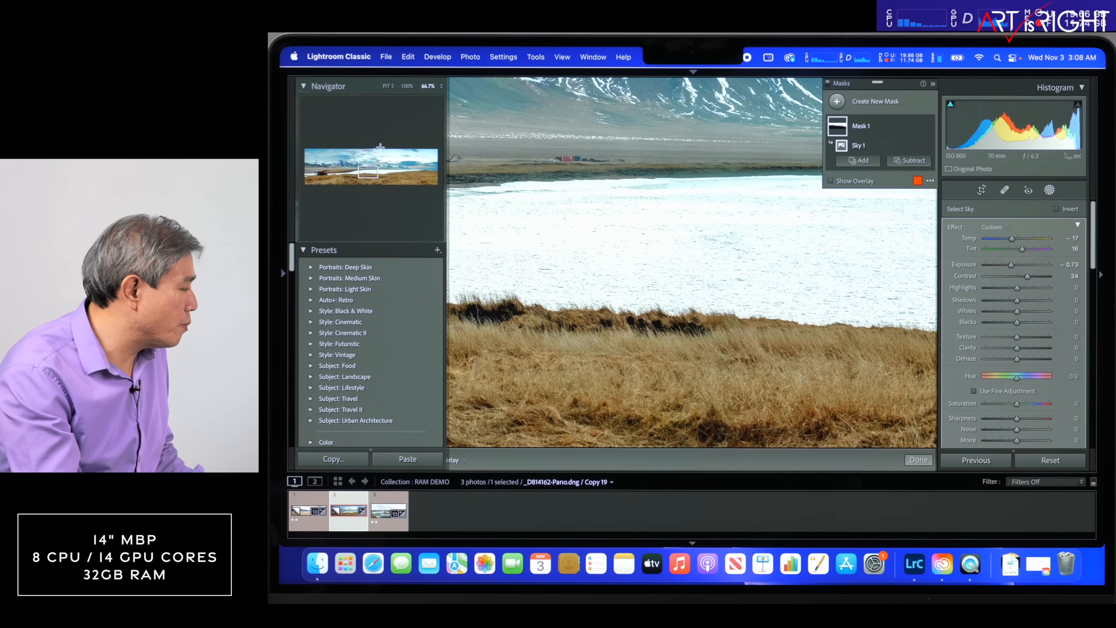
{"action": "left_click", "coordinate": [428, 86]}
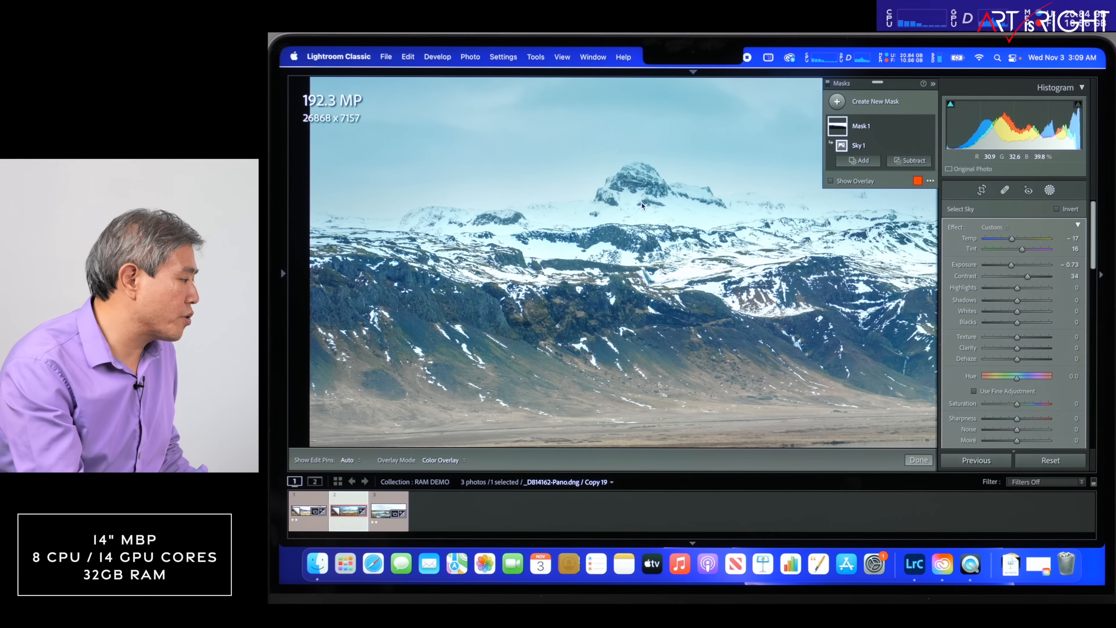
{"action": "left_click", "coordinate": [843, 180]}
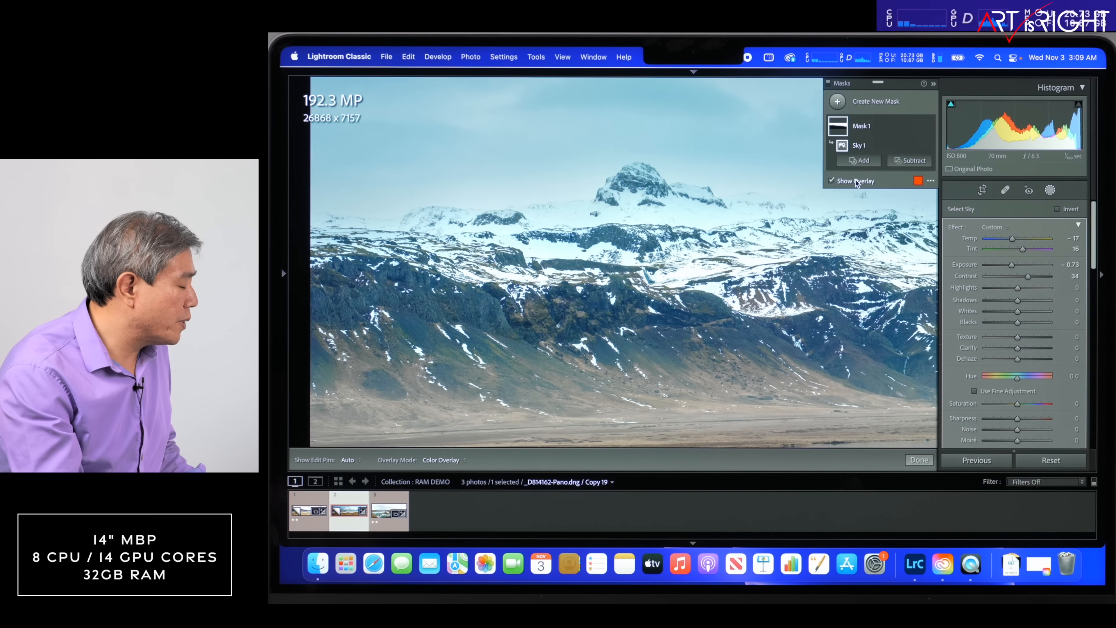
Add a Subtract brush to Sky 1 and paint the sky mask off the snowy peaks
{"action": "left_click", "coordinate": [909, 160]}
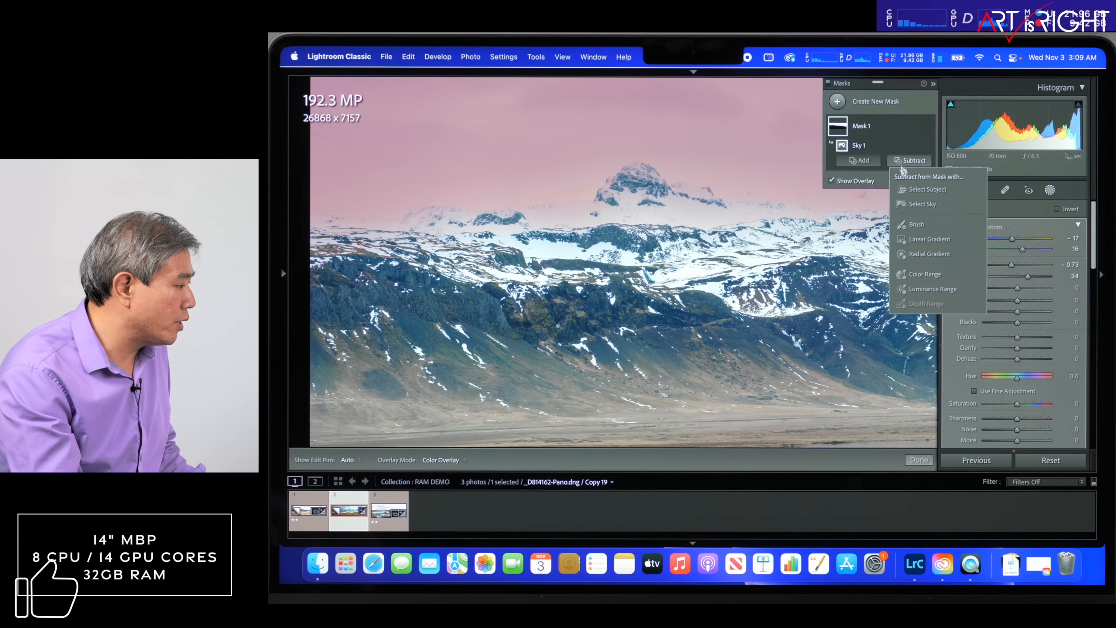
{"action": "left_click", "coordinate": [916, 224]}
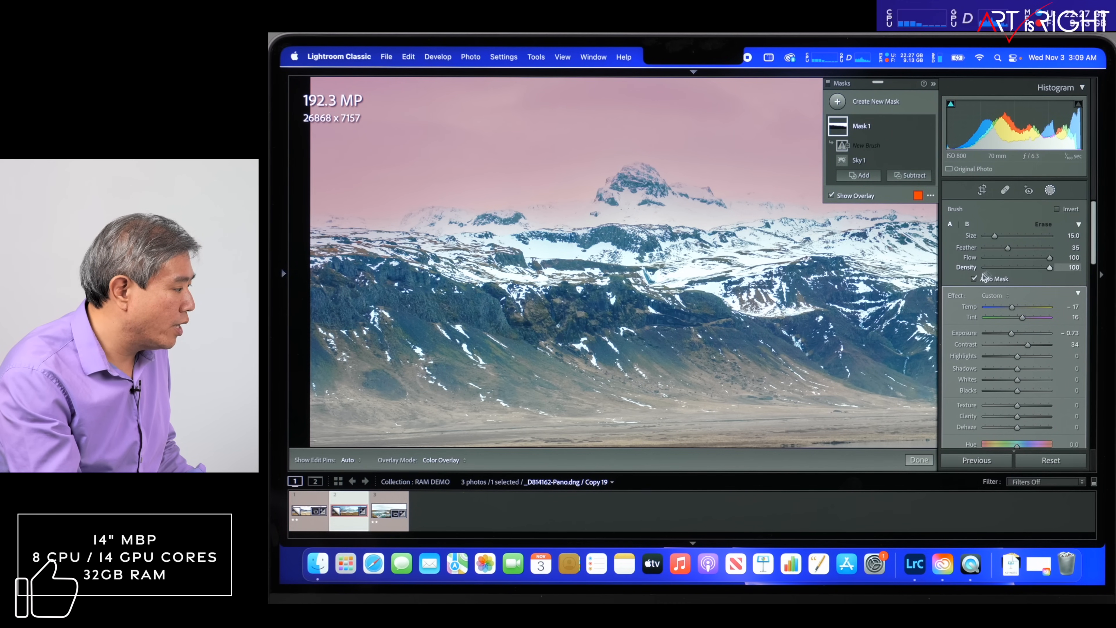
{"action": "mouse_move", "coordinate": [993, 278]}
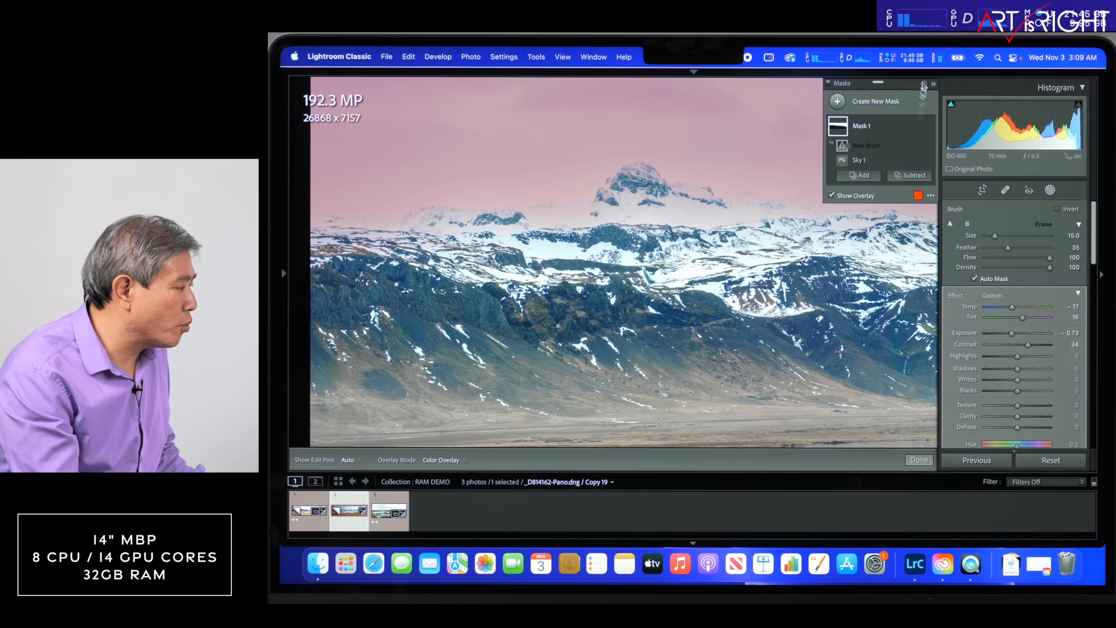
{"action": "left_click", "coordinate": [917, 57]}
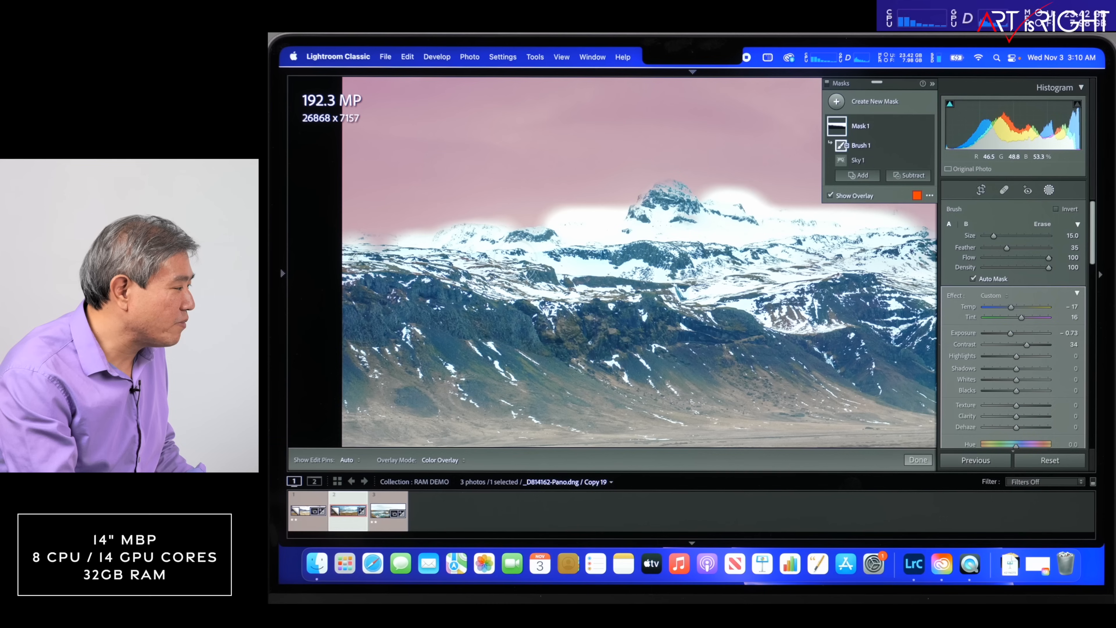
Erase the sky mask along the central peak's ridge and the left mountain's edge
{"action": "left_click", "coordinate": [847, 58]}
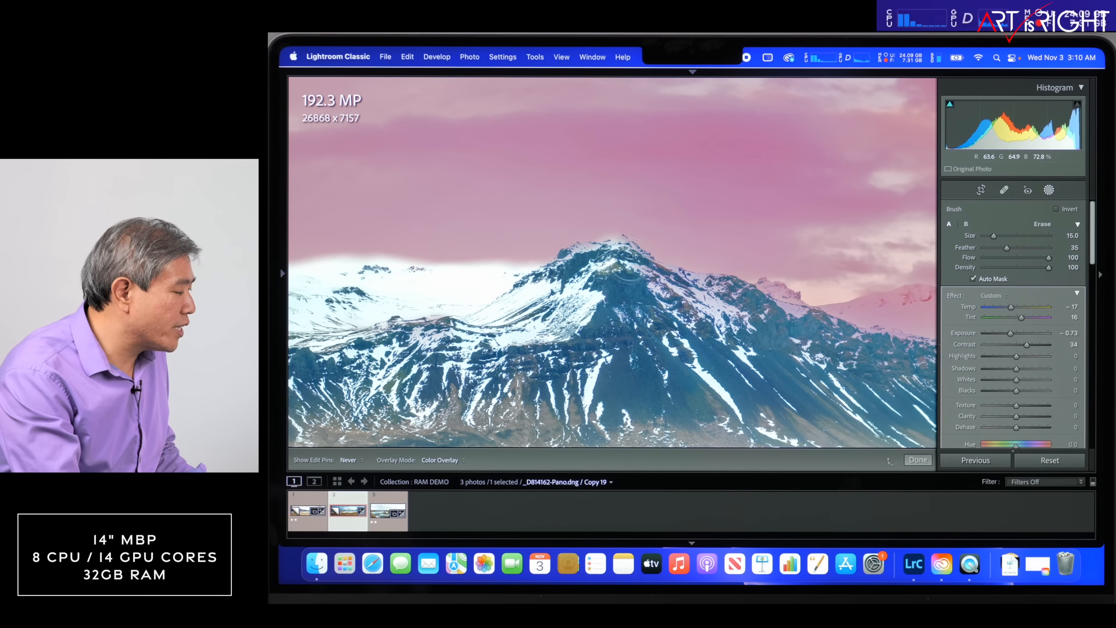
{"action": "left_click_drag", "start_coordinate": [640, 274], "coordinate": [769, 302]}
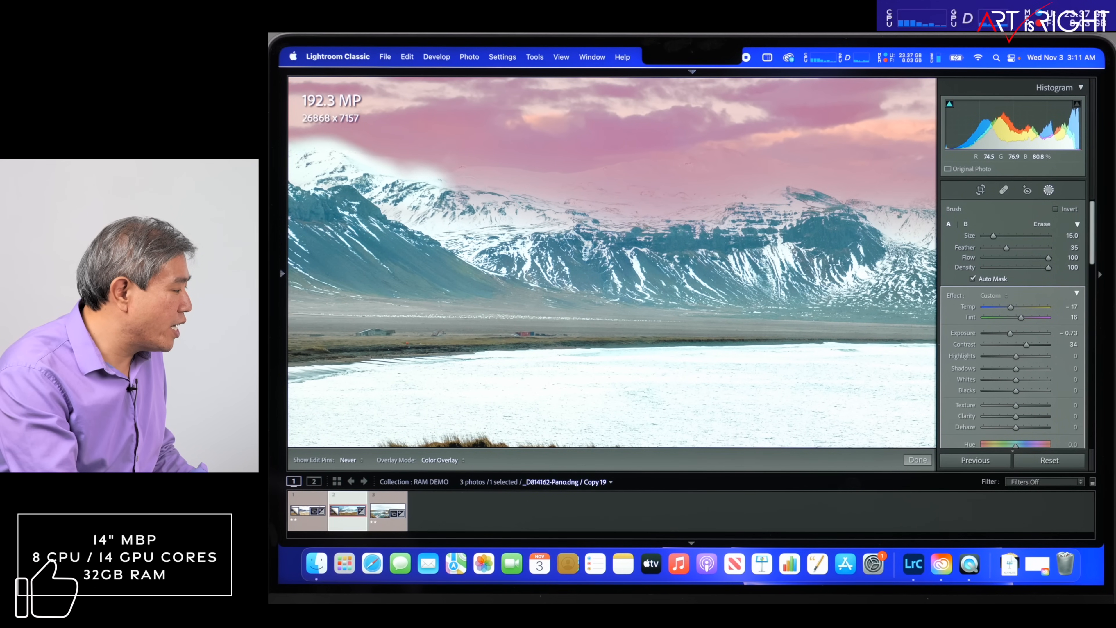
{"action": "left_click_drag", "start_coordinate": [463, 178], "coordinate": [839, 192]}
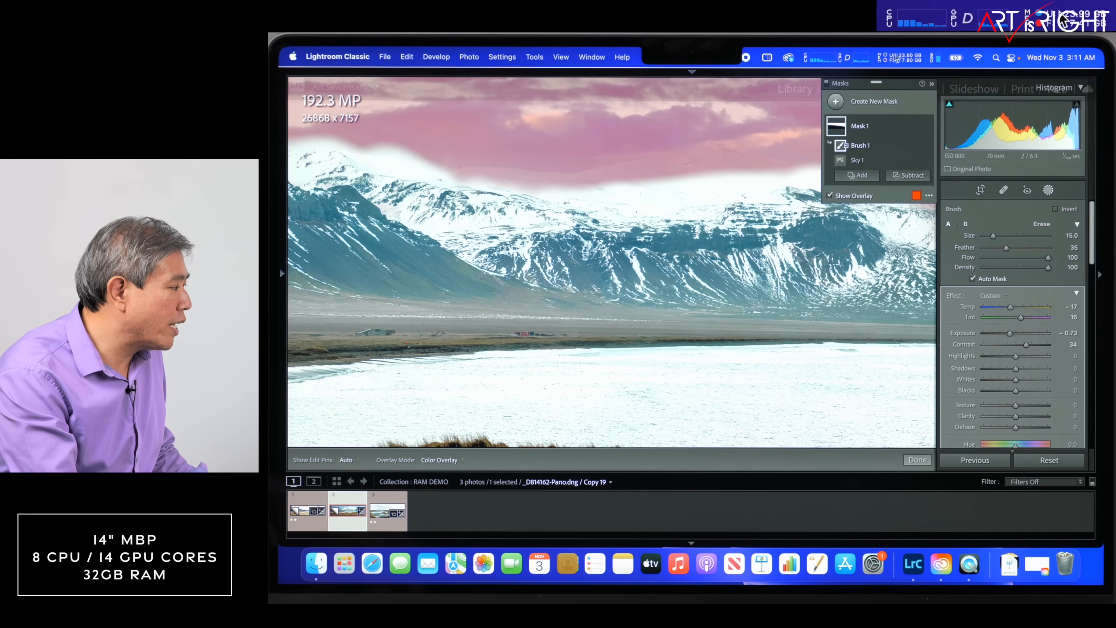
Brush the sky mask off the next mountain range and check memory use (about 26 GB)
{"action": "left_click", "coordinate": [892, 58]}
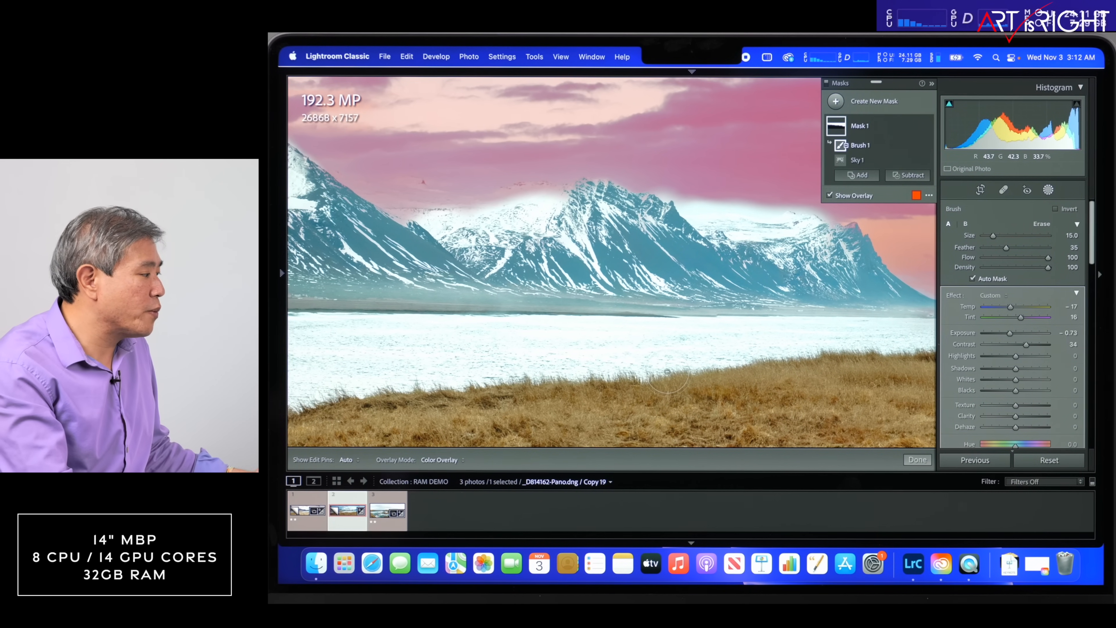
{"action": "left_click", "coordinate": [916, 58]}
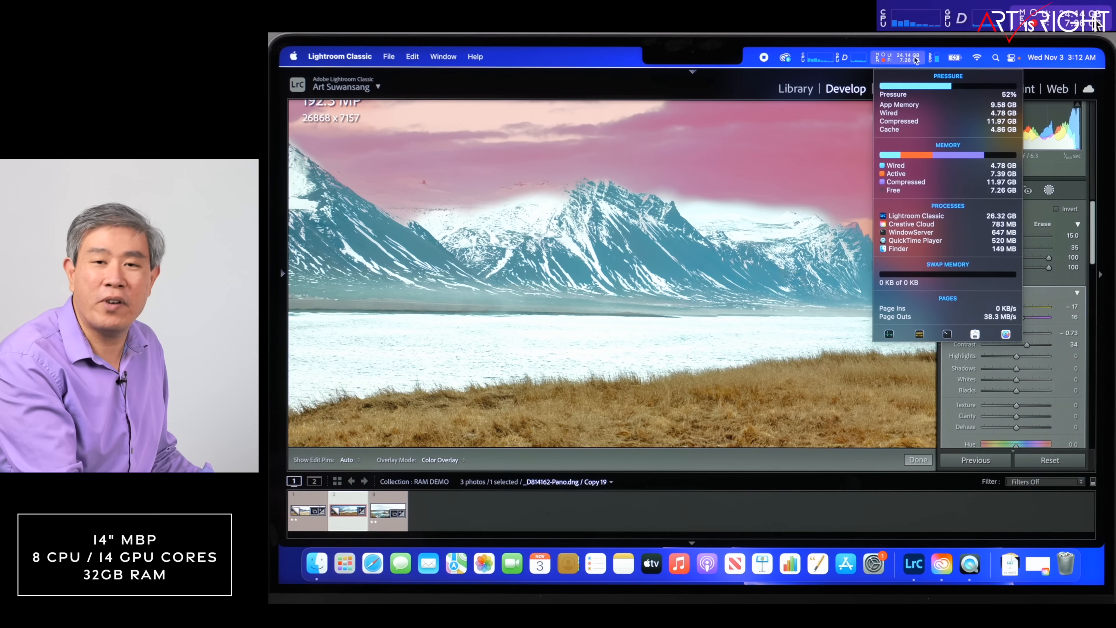